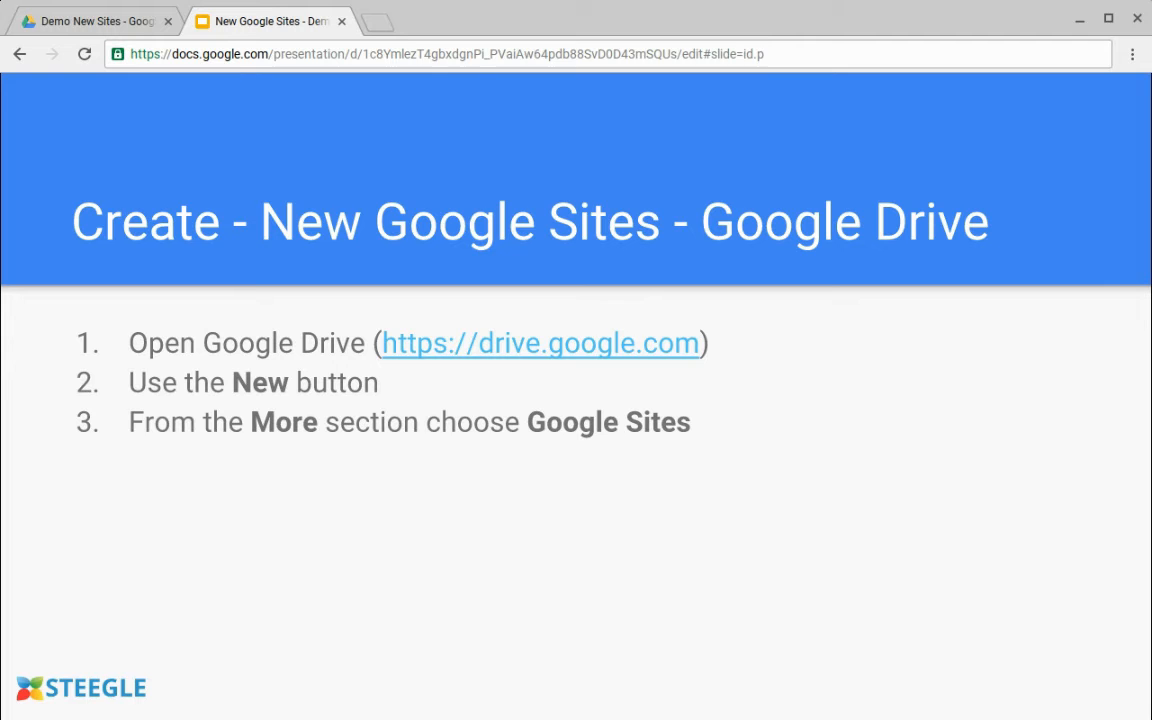
Step: Create a new Google Site in the Demo New Sites folder via New > More > Google Sites
click(90, 21)
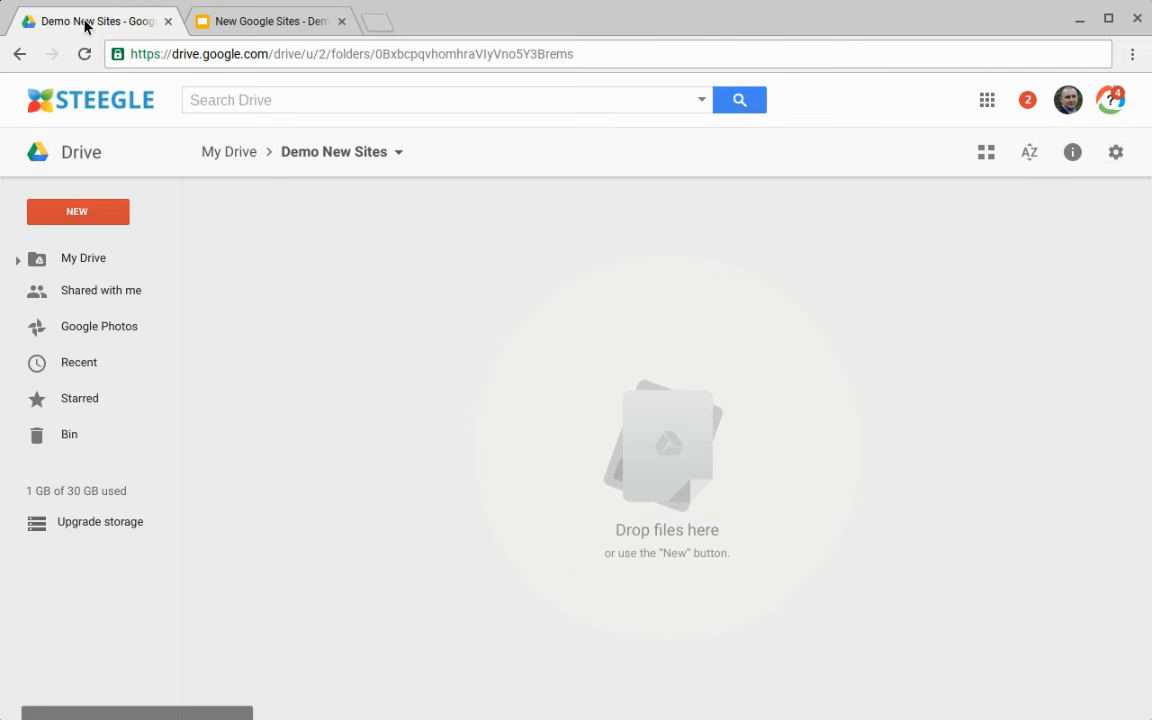
mouse_move(100, 217)
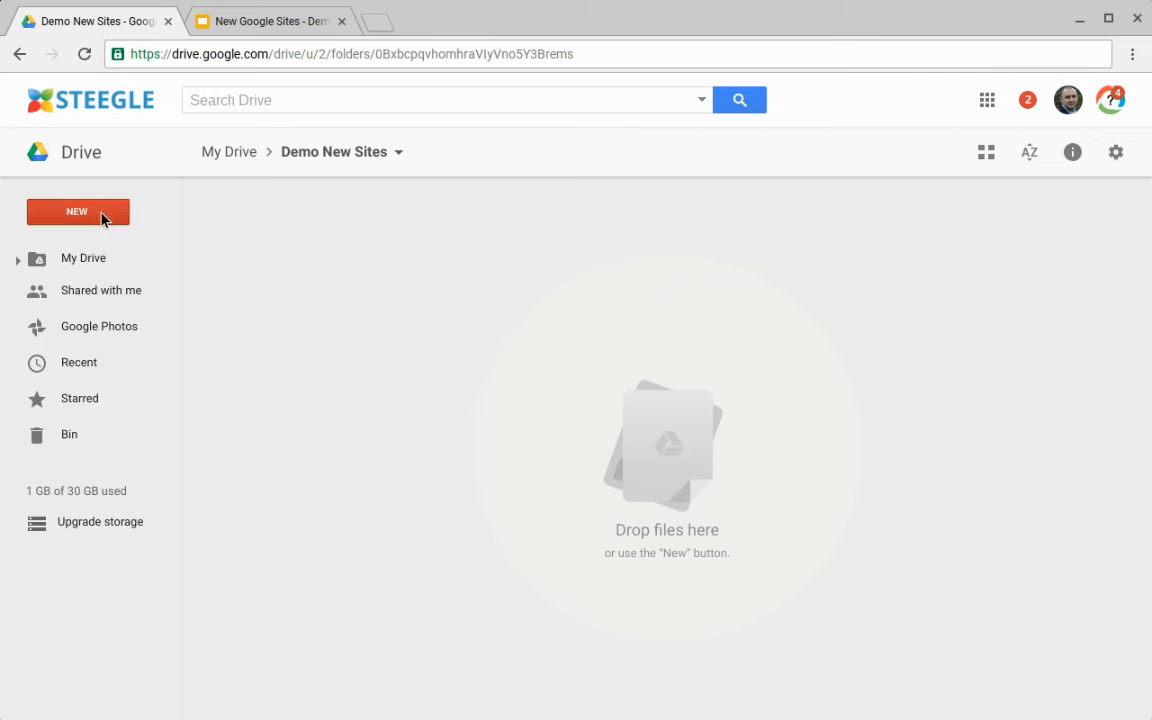
click(78, 211)
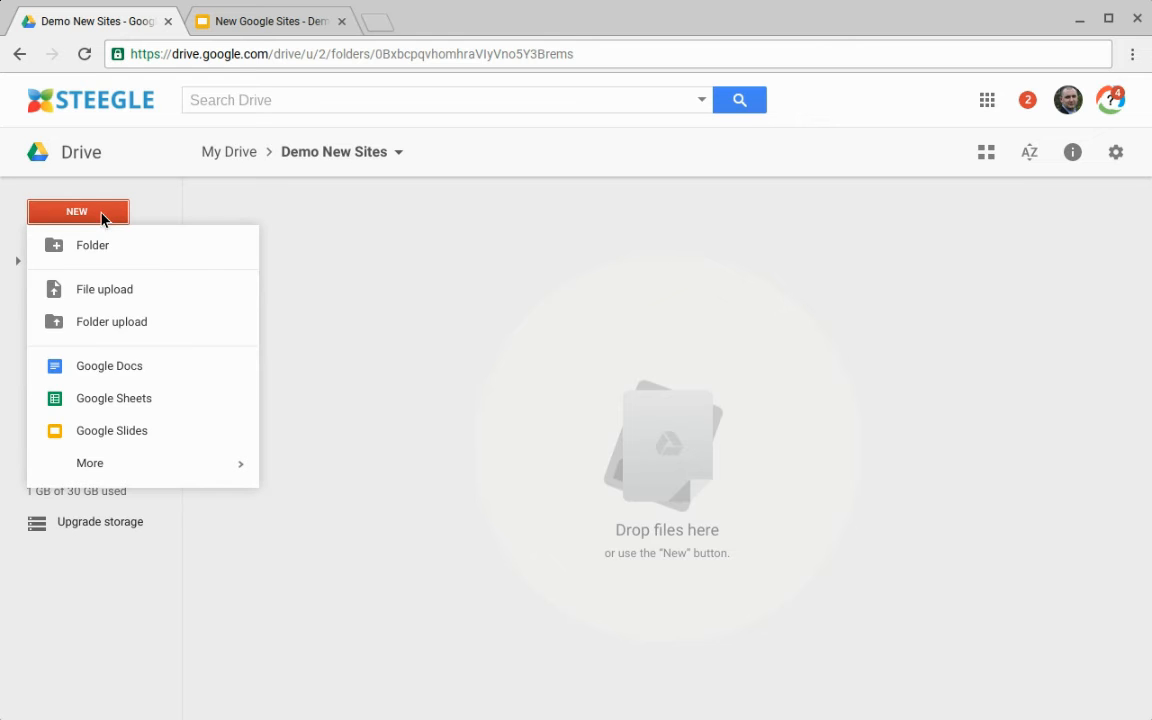
click(90, 462)
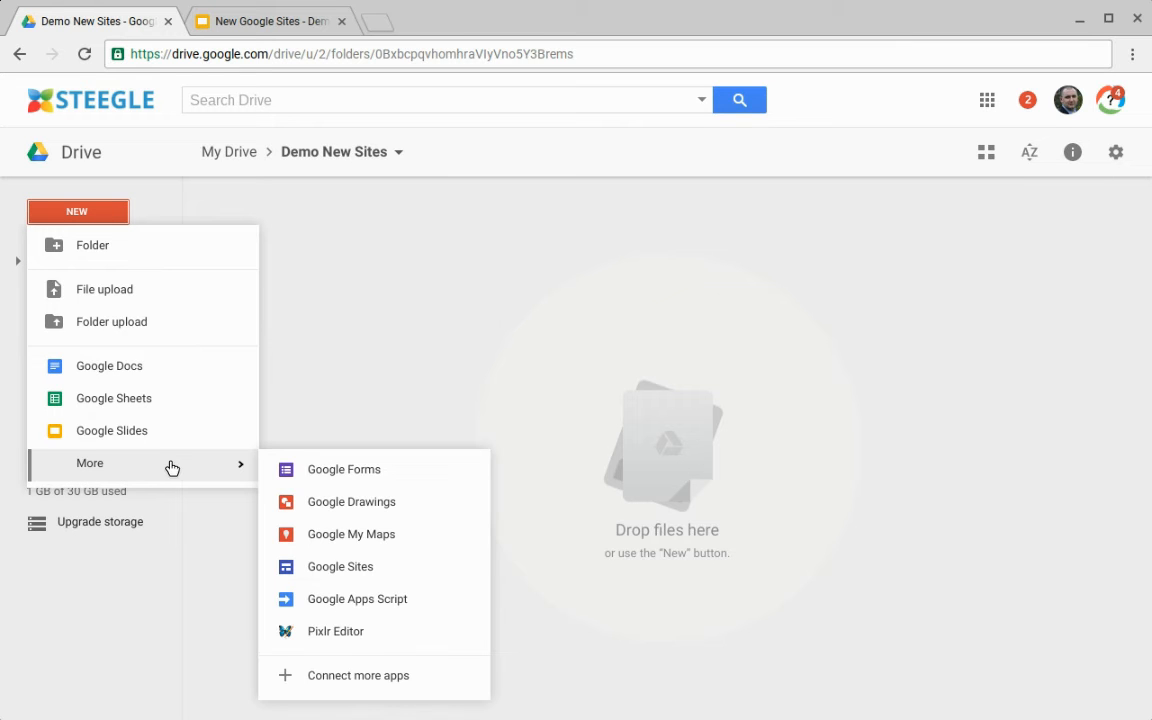
mouse_move(388, 573)
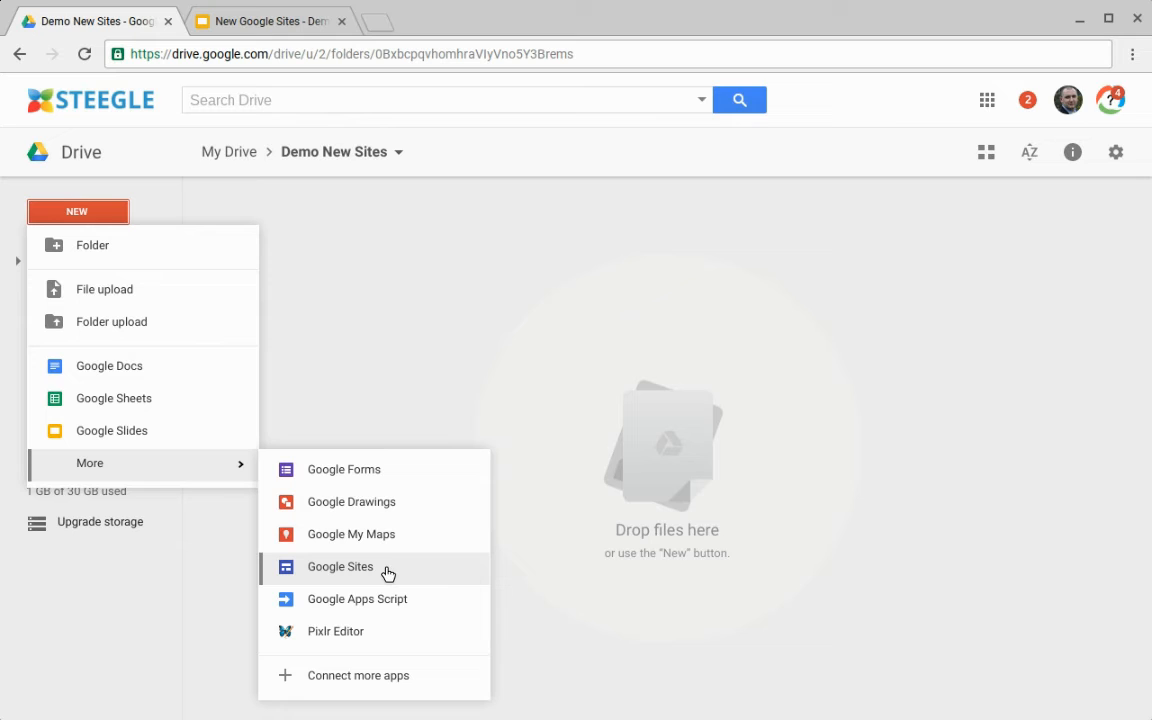
click(340, 566)
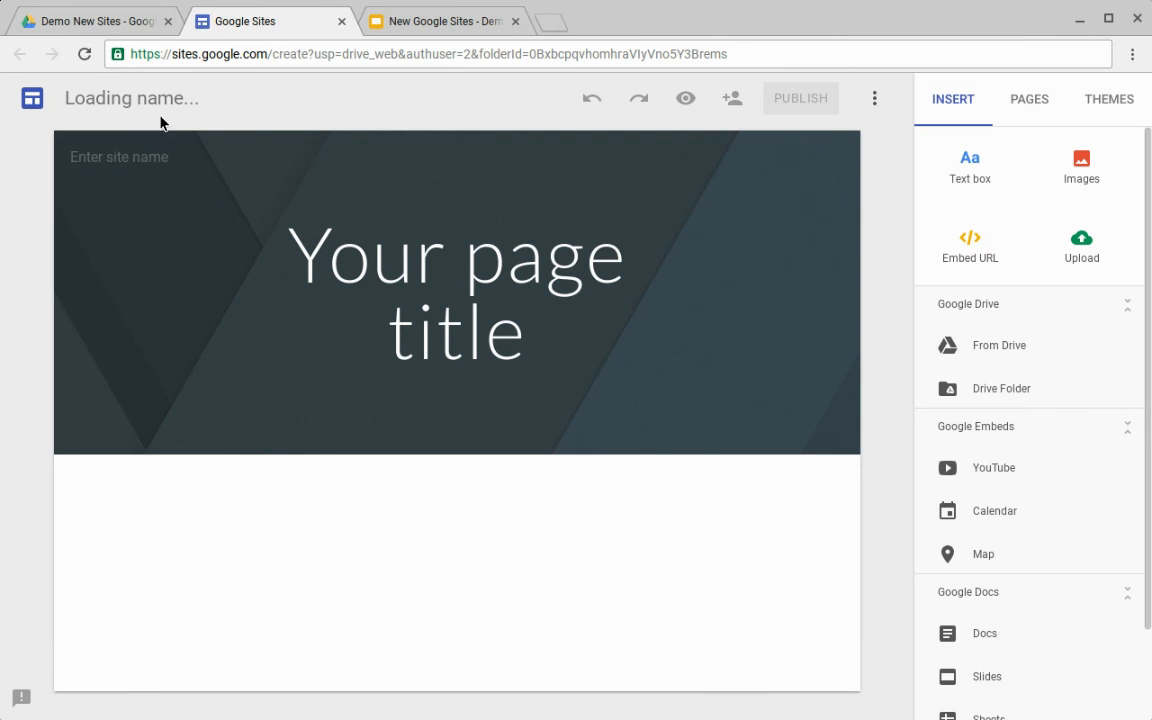
Step: Confirm 'New Site from Drive' is listed in Demo New Sites, then show the closing slide
click(150, 98)
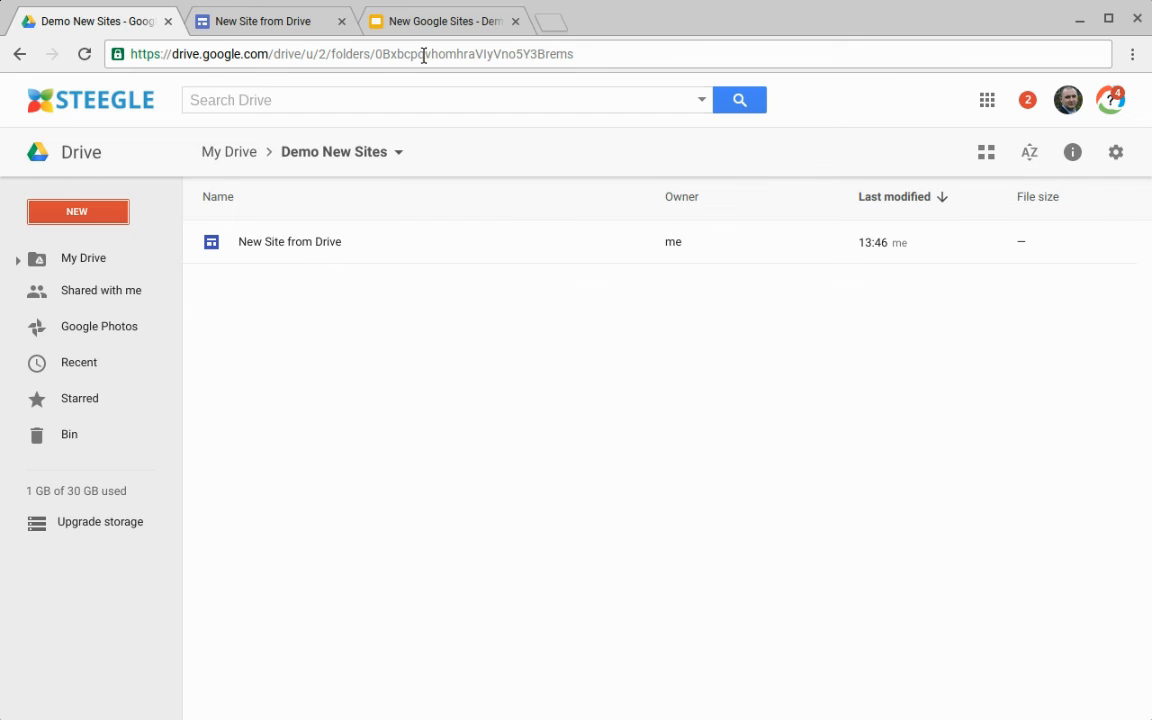
click(440, 20)
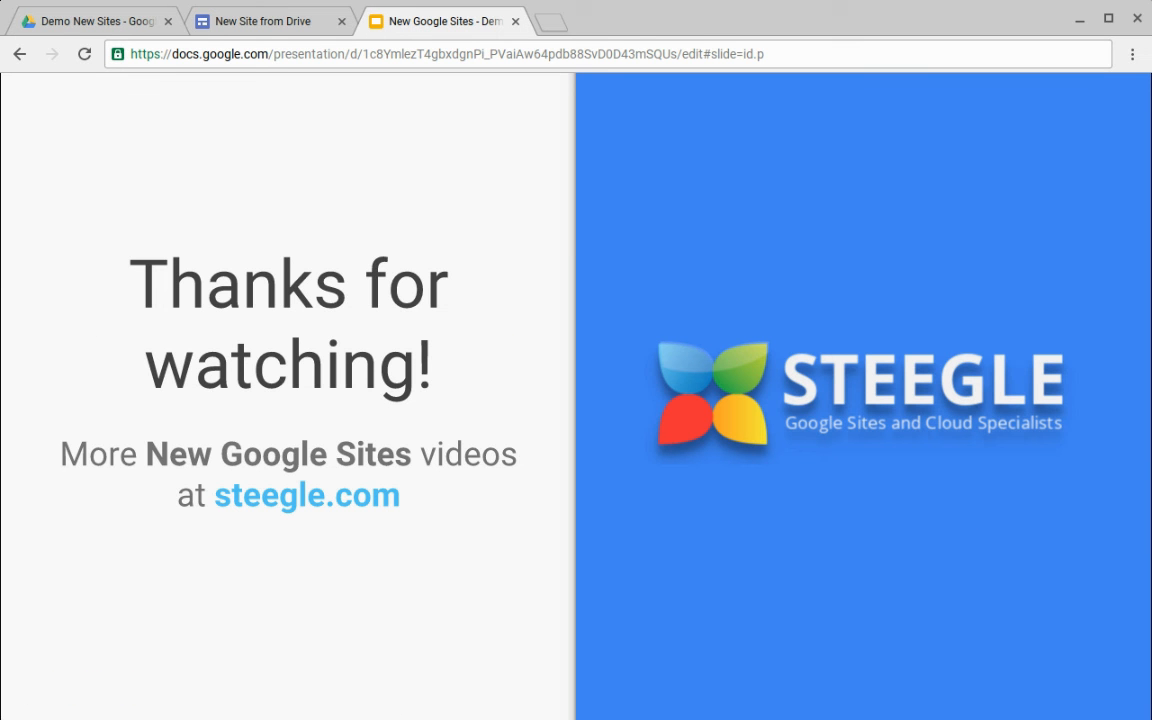